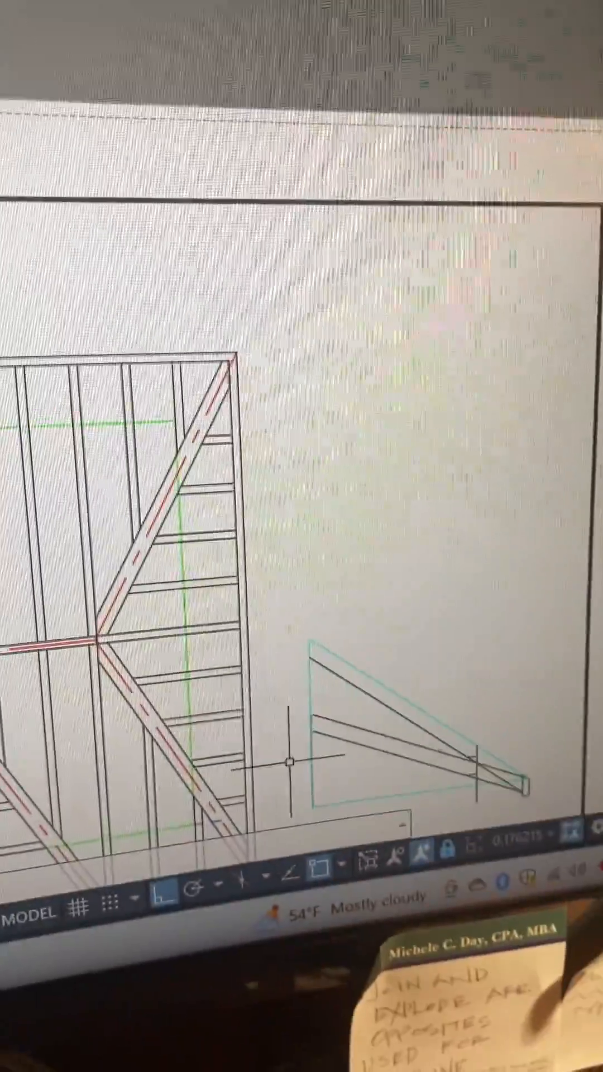
scroll(up, 3)
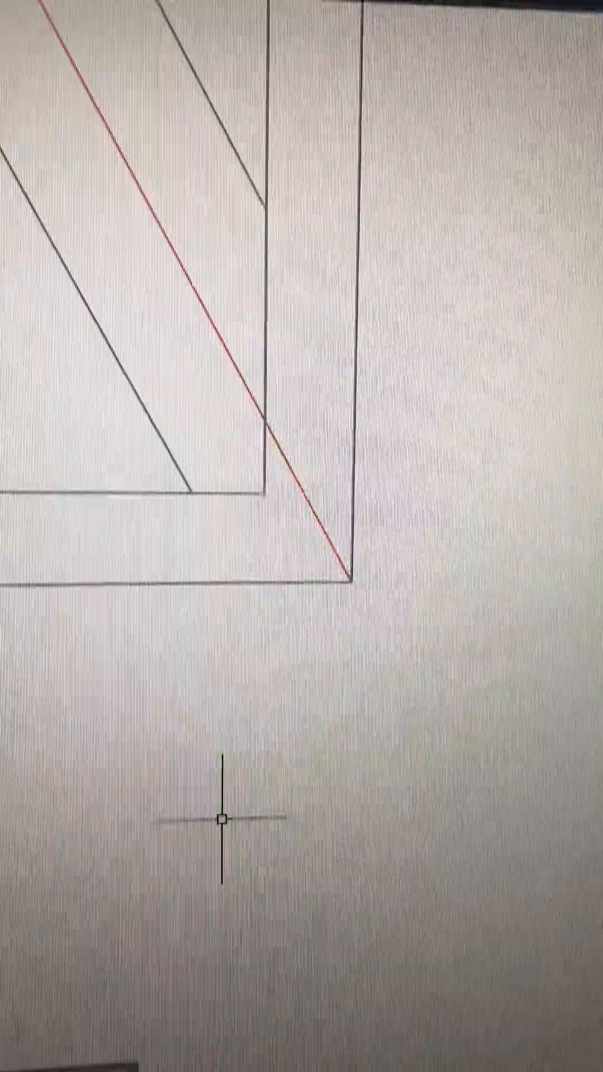